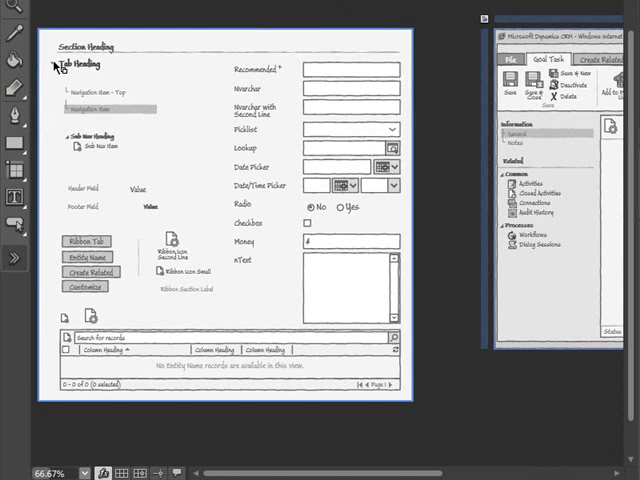
Add two Tab Heading sections to the form, labelled General and Notes
left_click(75, 70)
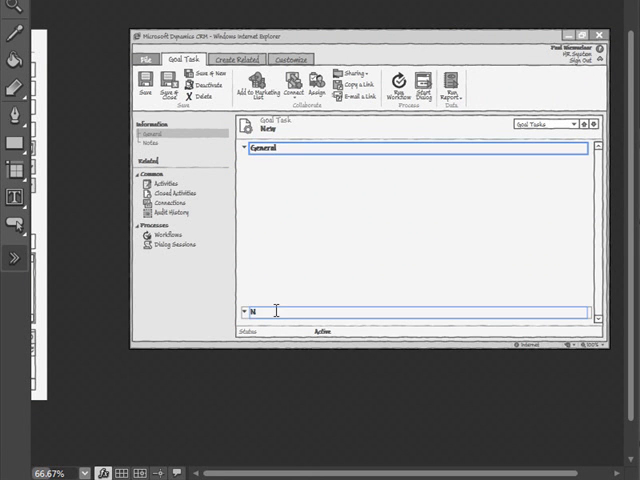
type("Notes")
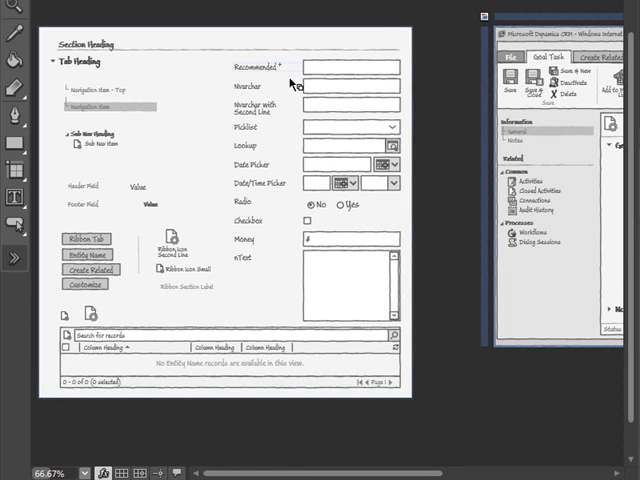
Place a single-line text field in General and label it 'Goal Task'
left_click(345, 82)
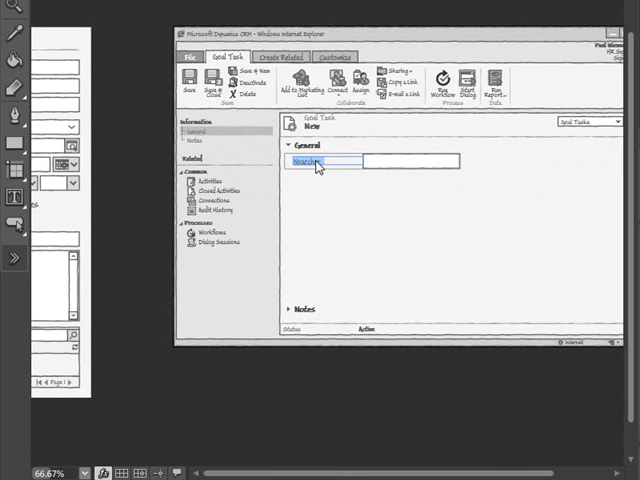
type("Goal Task *")
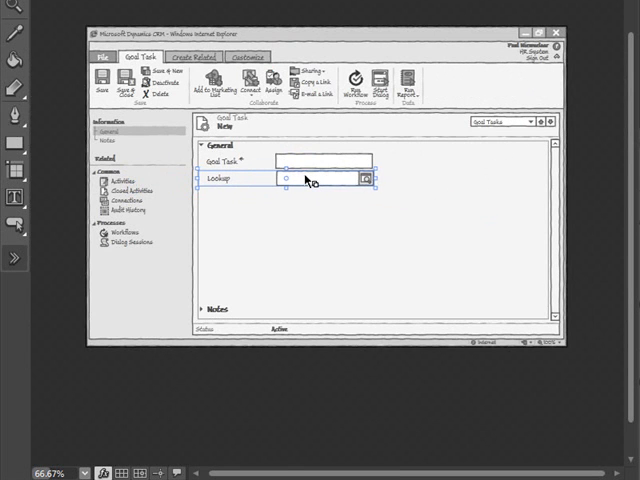
Relabel the new Lookup field below Goal Task as 'Career Goal'
left_click(230, 181)
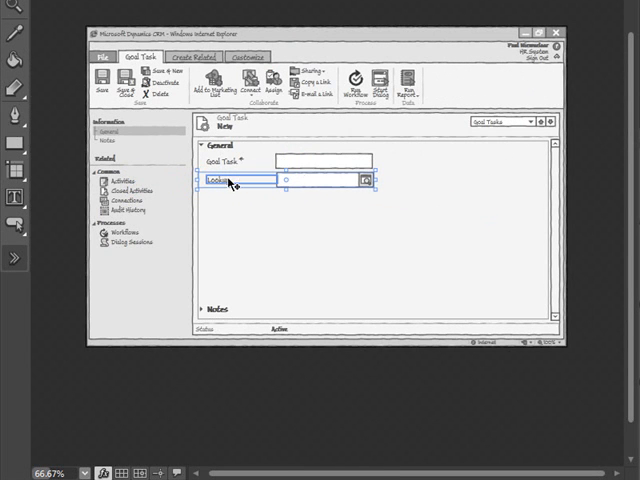
type("Career Goal")
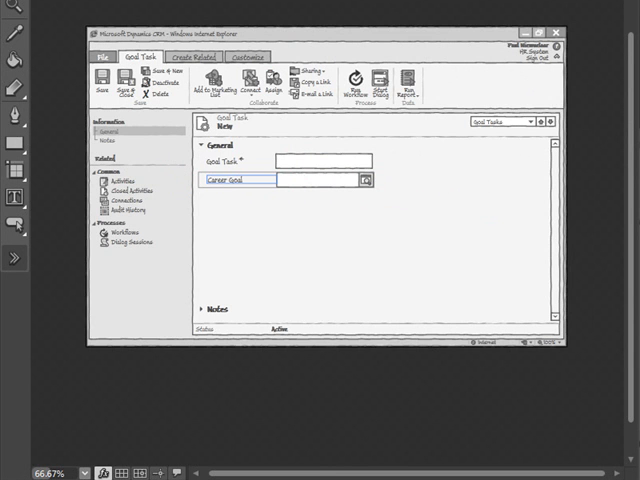
mouse_move(58, 234)
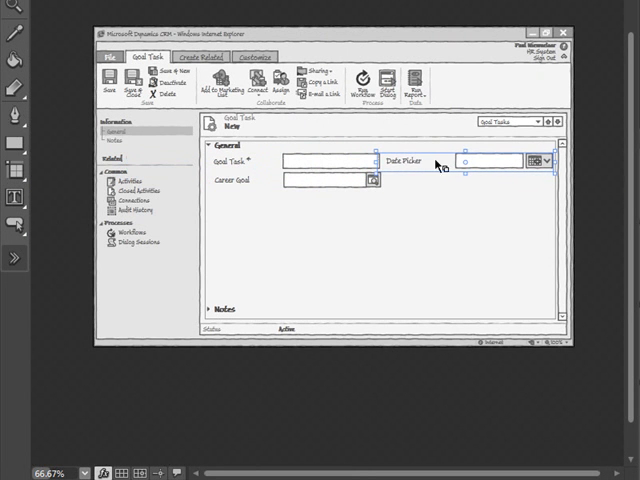
Place a Date Picker beside Goal Task and start editing its label
double_click(396, 160)
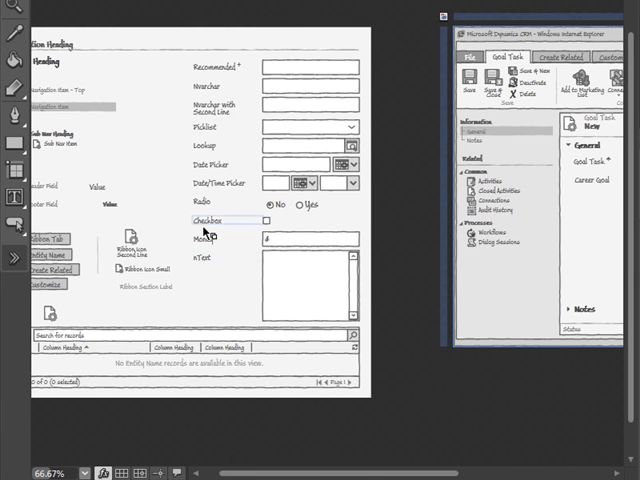
Add a No/Yes radio field under Due Date labelled 'Completed'
left_click(205, 205)
type("Go")
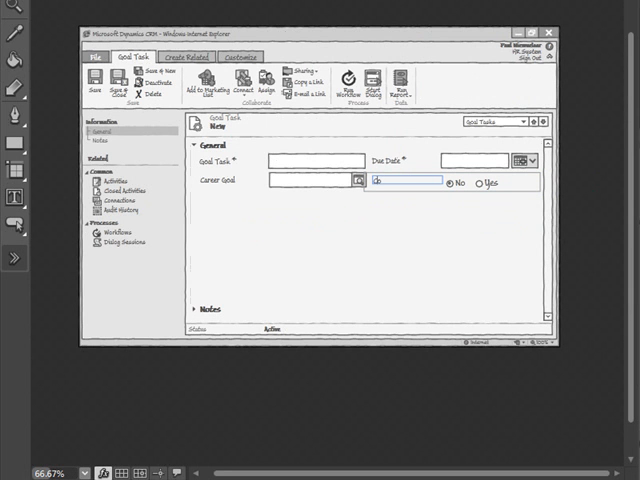
type("Completed")
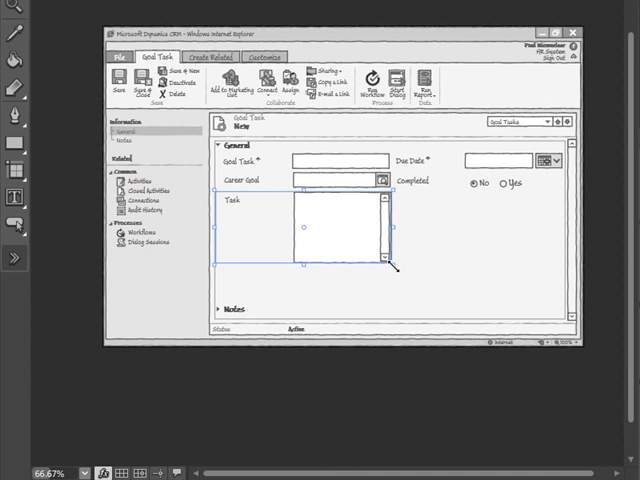
Stretch the General section down toward Notes to fit the multi-line Task field
left_click_drag(390, 265, 562, 310)
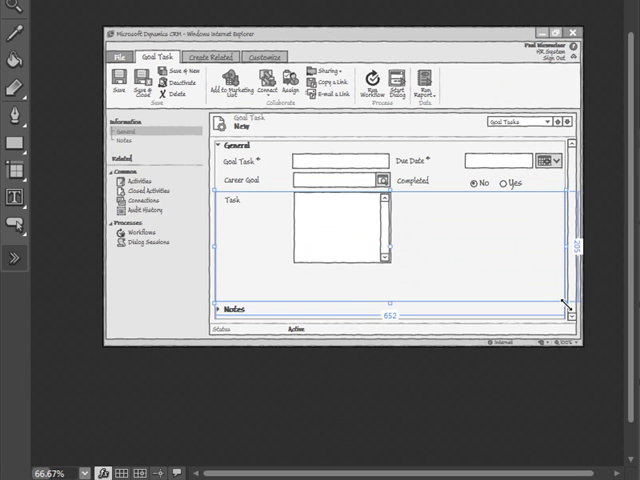